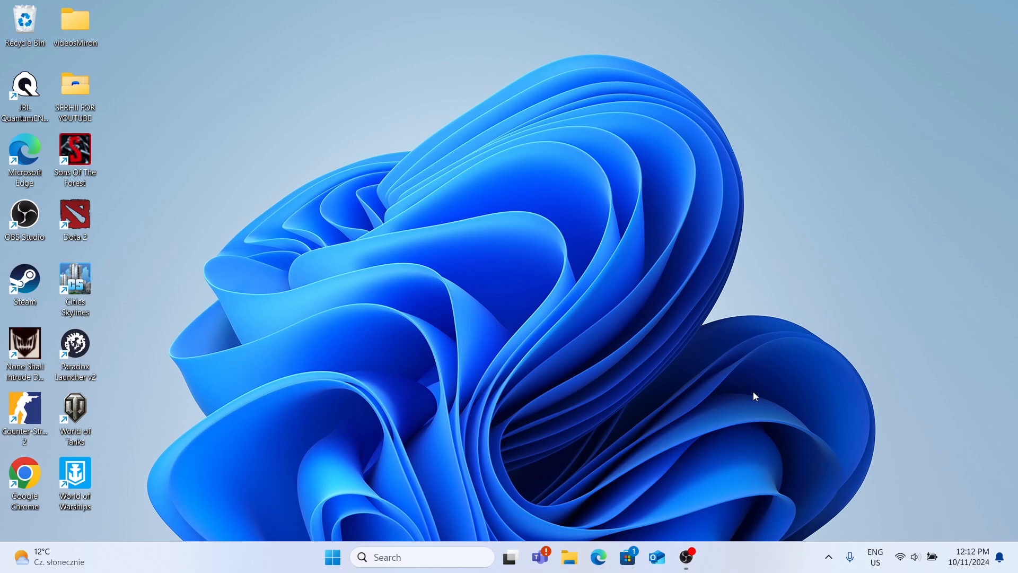
mouse_move(627, 557)
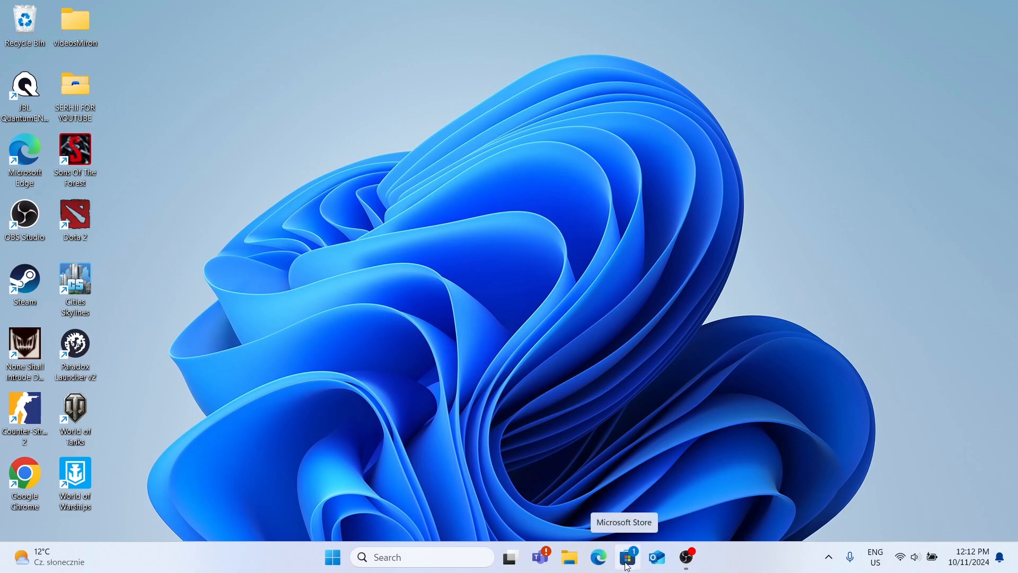
Search Microsoft Store for 'apple devices' so the Apple Devices app is suggested
left_click(626, 556)
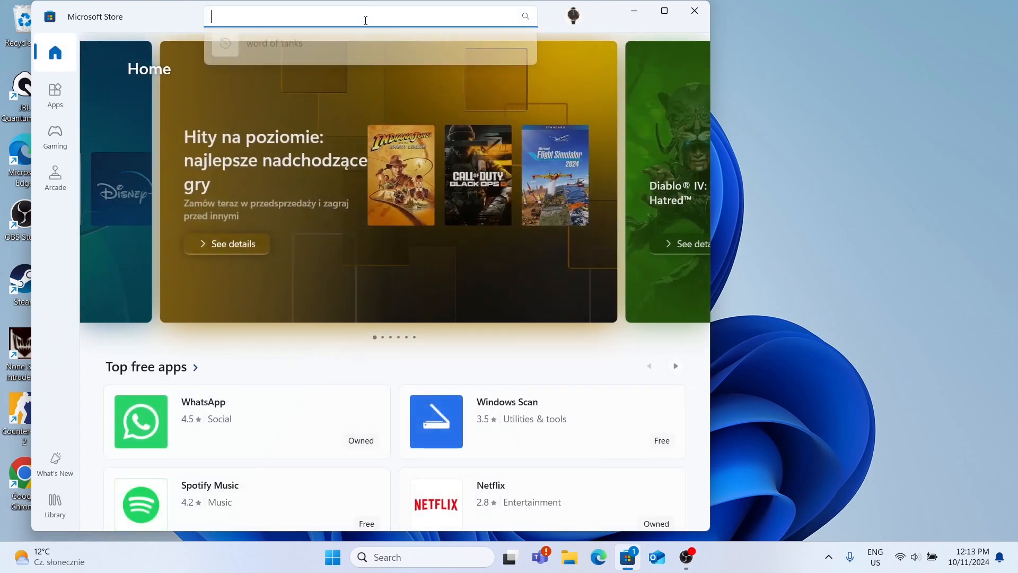
type("apple d")
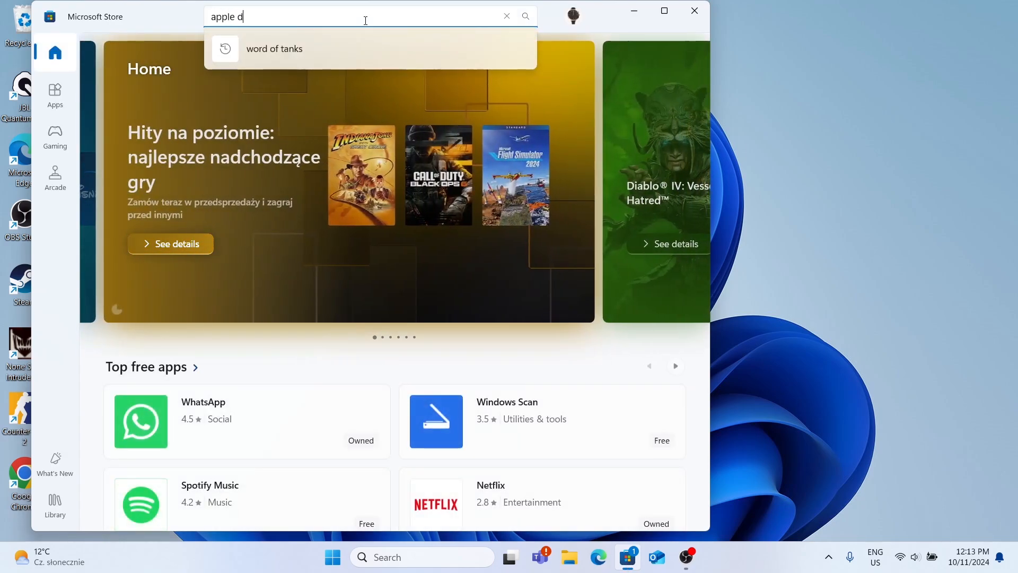
type("evices")
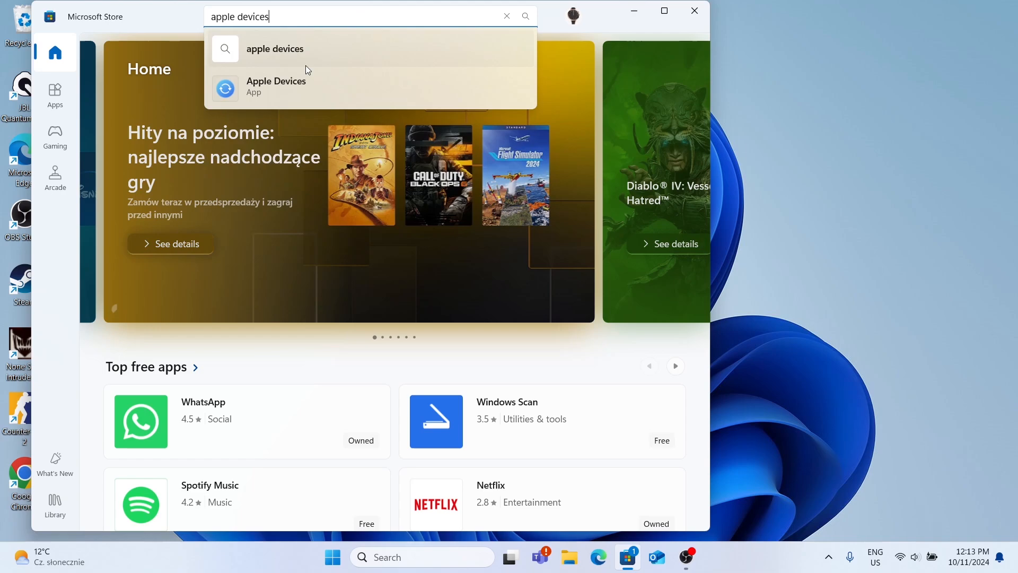
mouse_move(246, 91)
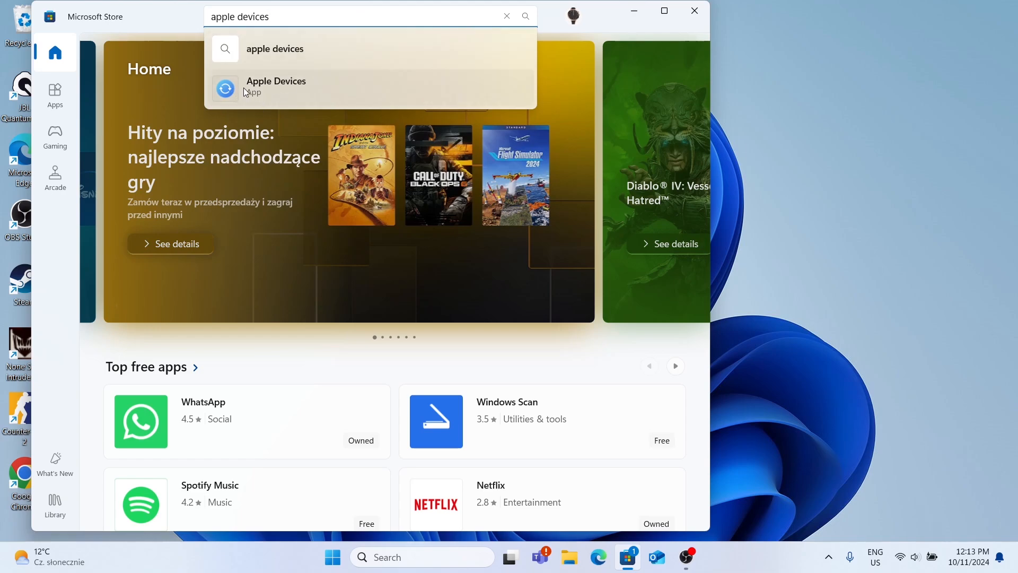
Install Apple Devices from its store page and launch it
left_click(275, 87)
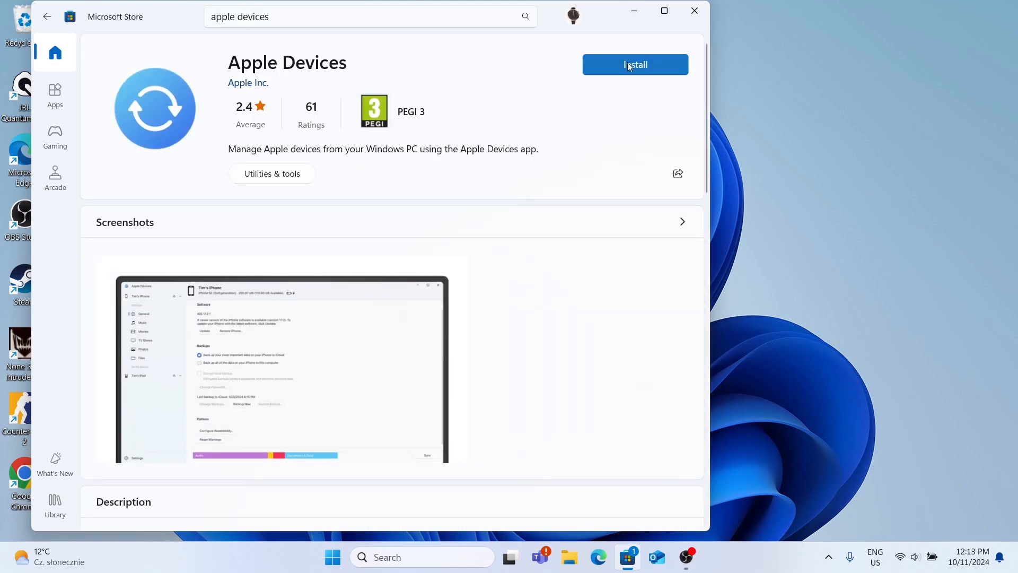
left_click(636, 64)
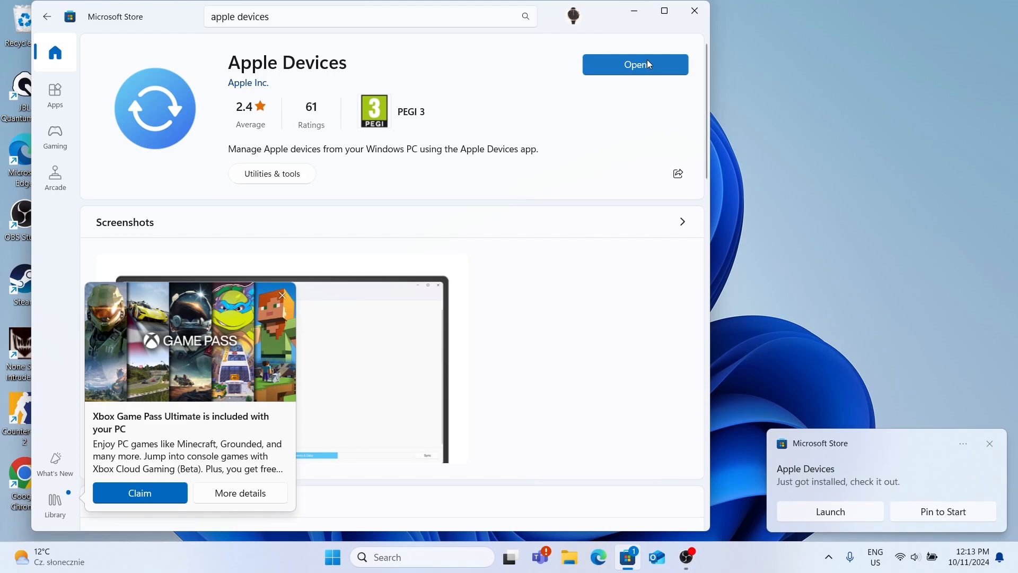
left_click(635, 64)
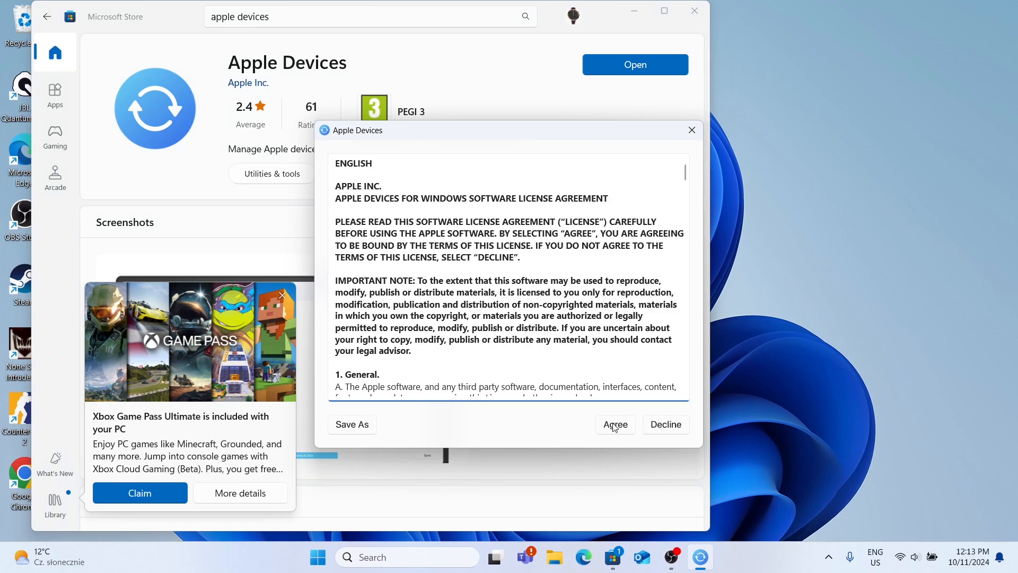
Agree to the license and continue to the 'Connect an Apple device' start screen
left_click(614, 424)
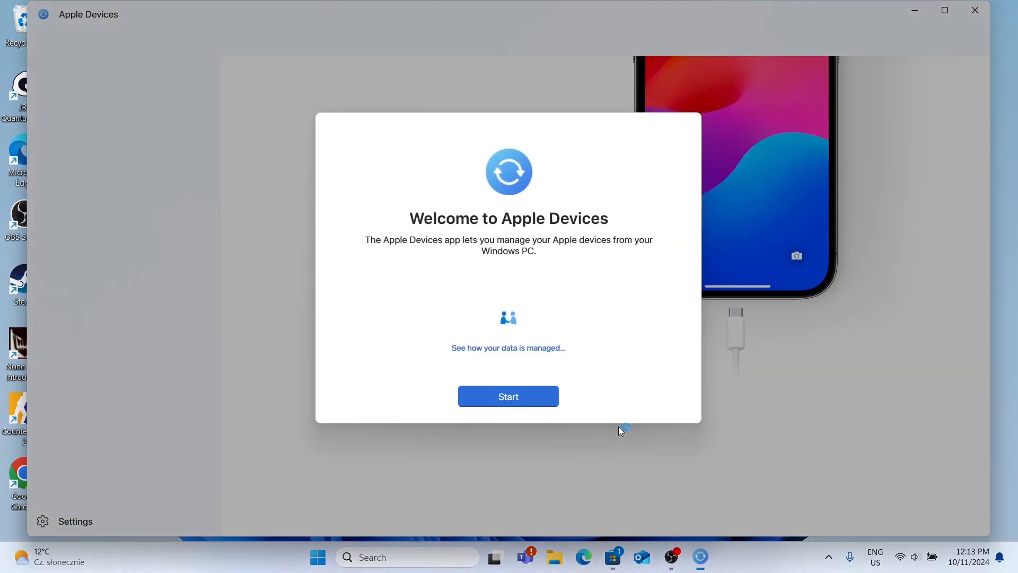
left_click(509, 396)
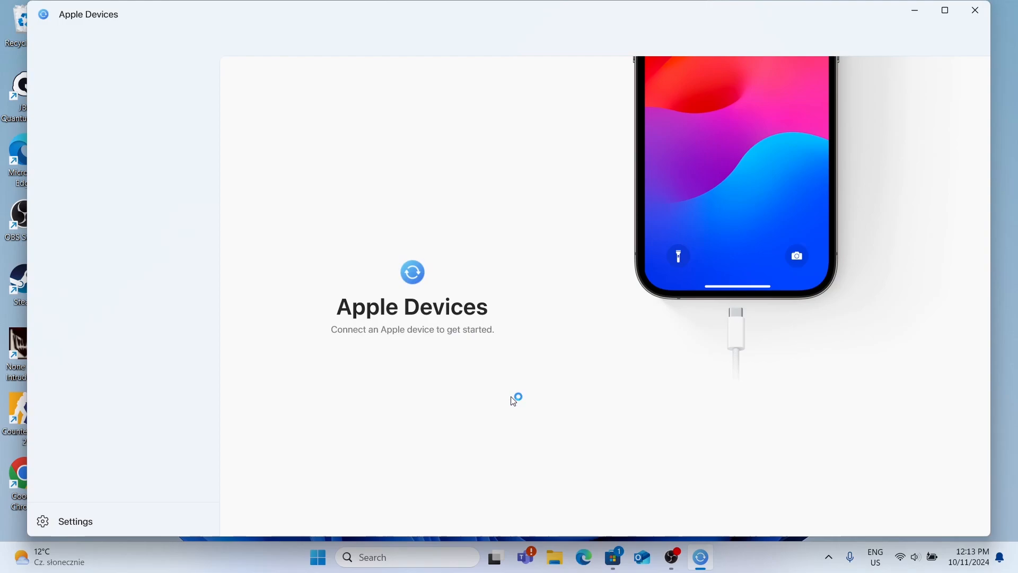
mouse_move(608, 294)
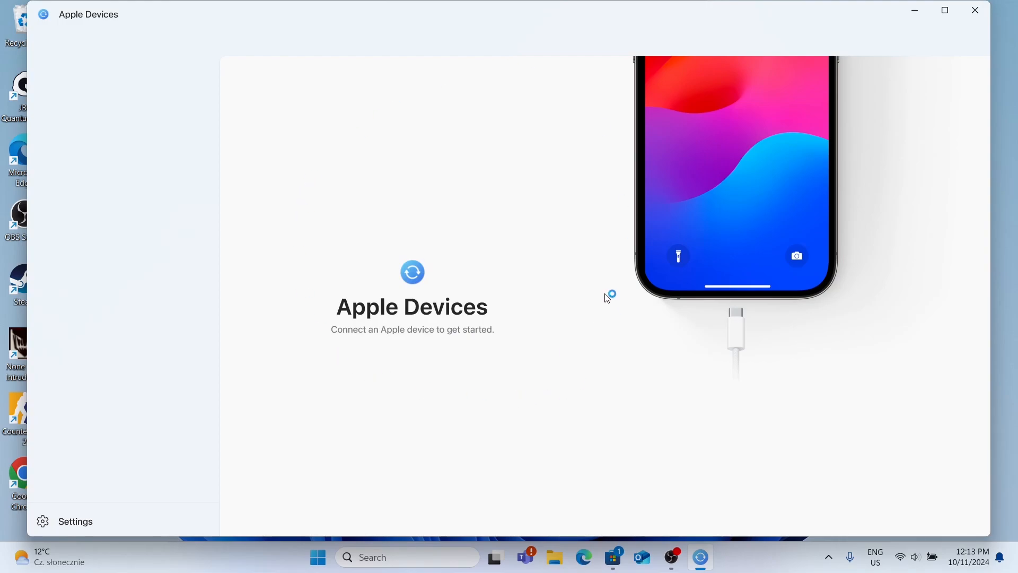
mouse_move(606, 298)
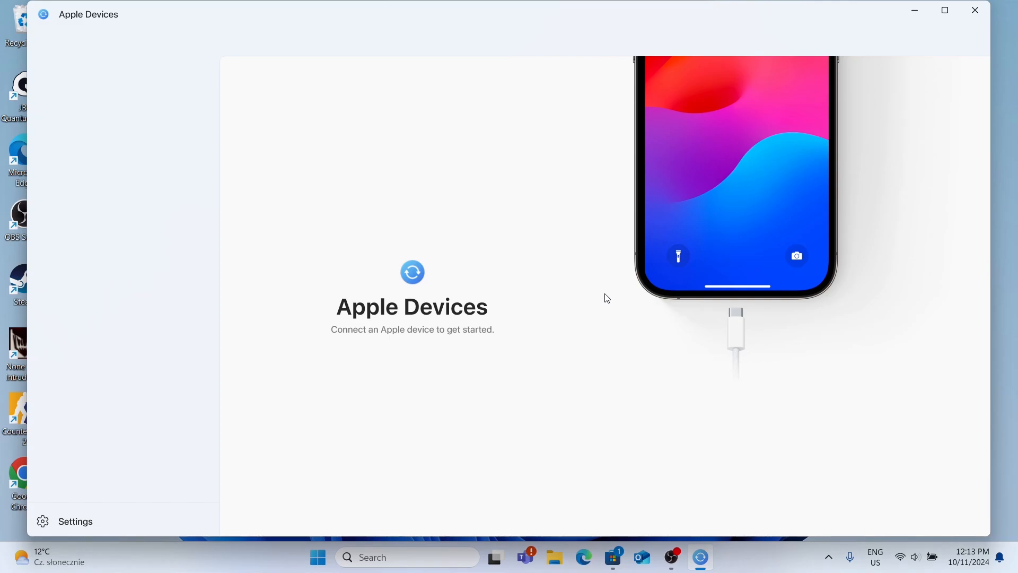
mouse_move(624, 380)
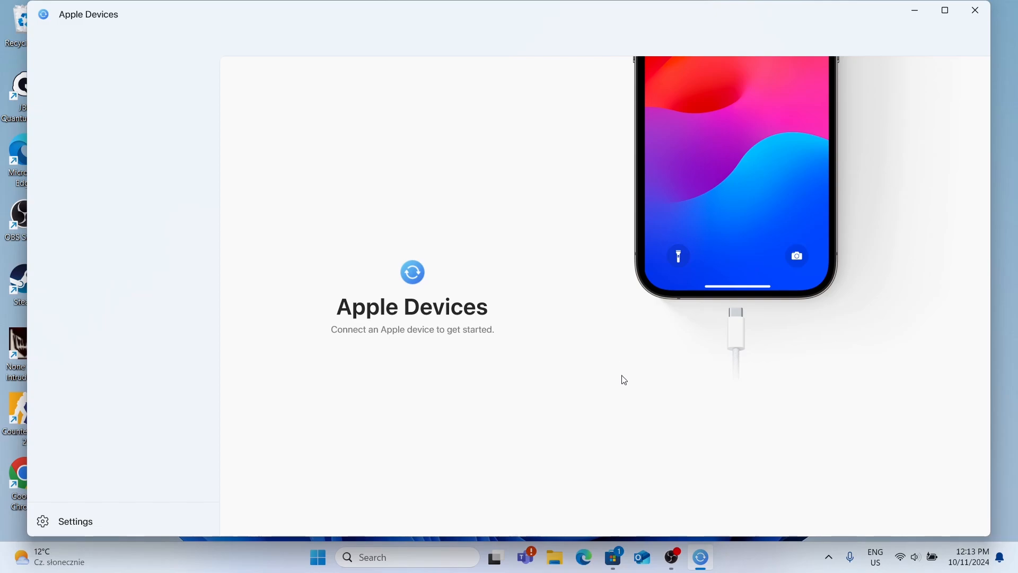